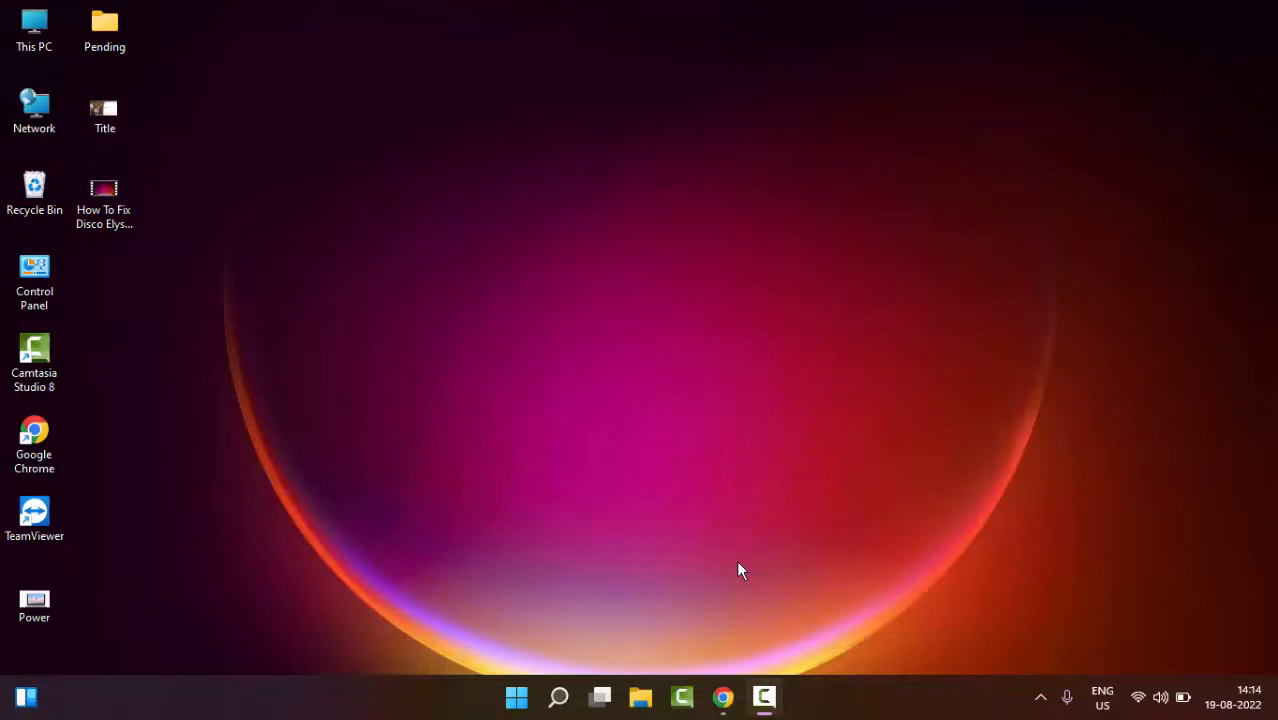
mouse_move(700, 553)
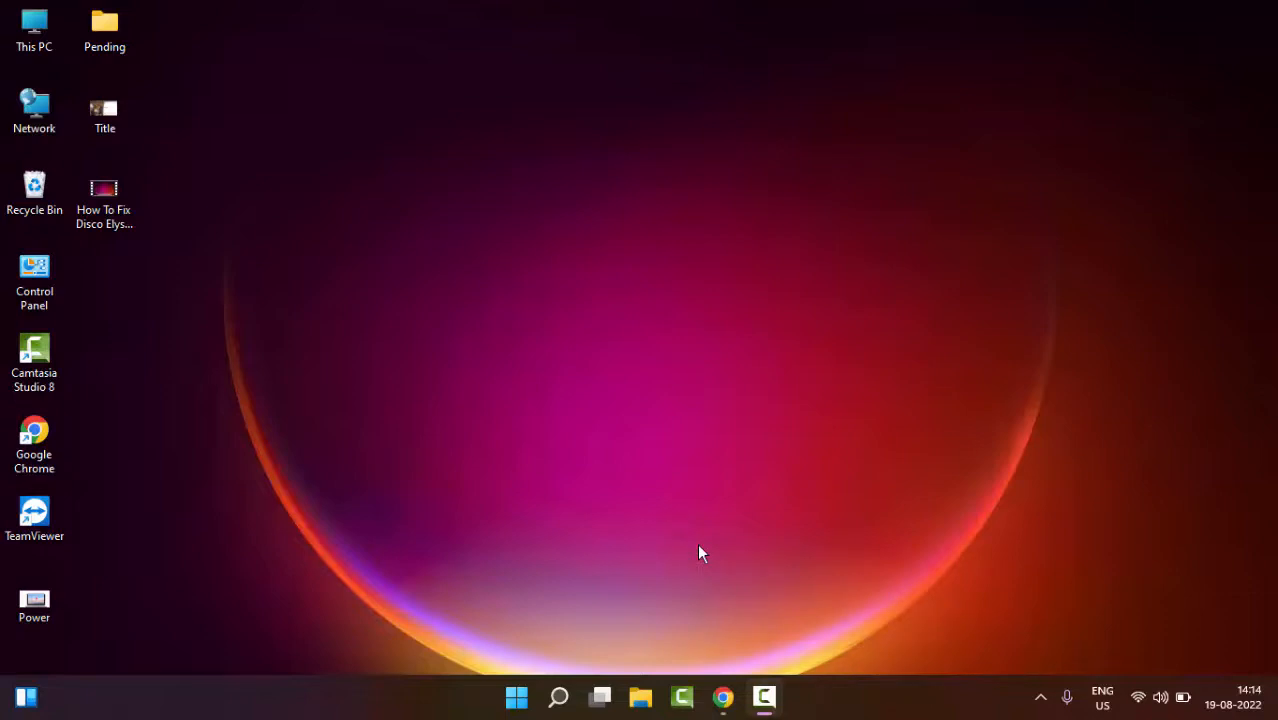
mouse_move(635, 570)
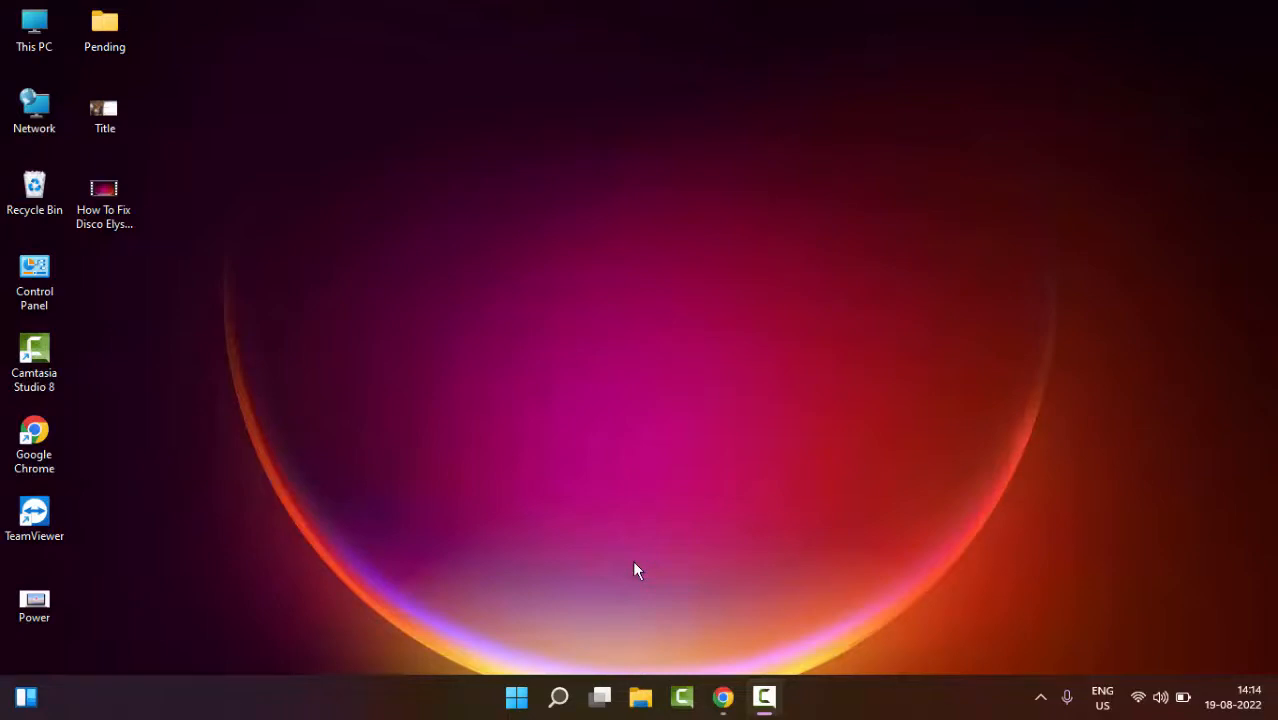
mouse_move(547, 556)
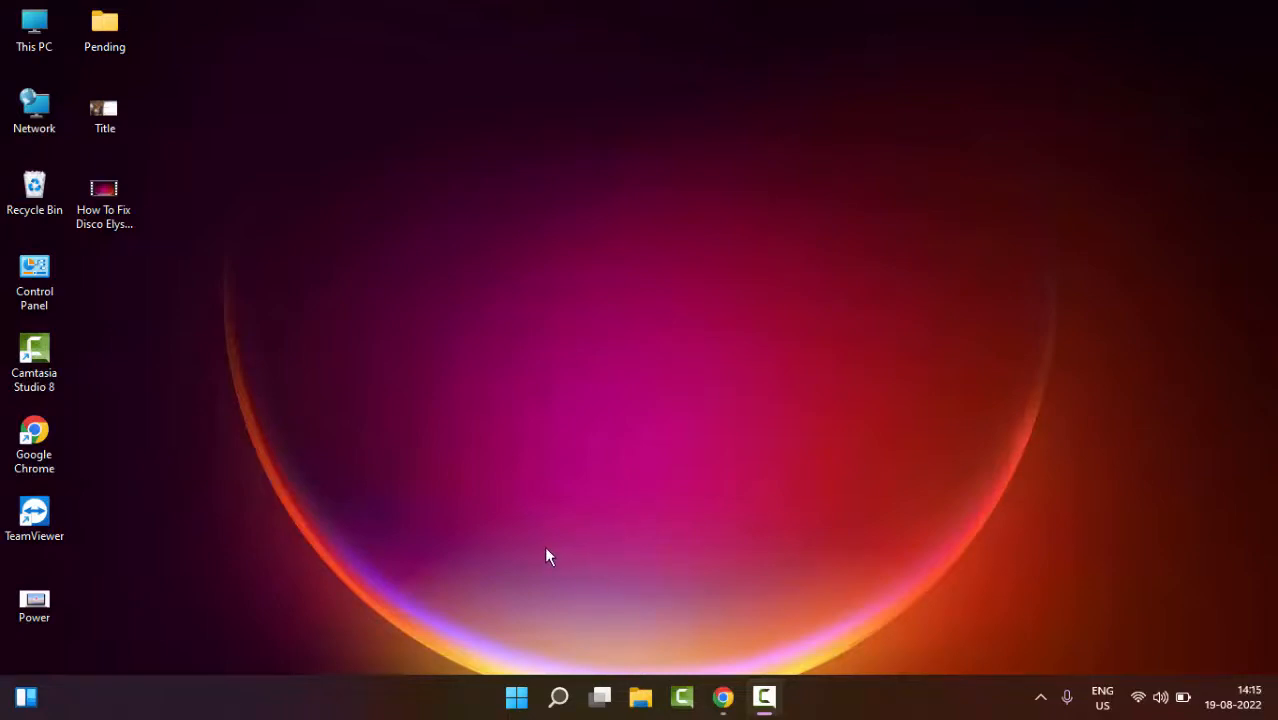
- Open Device Manager from the Start quick links and expand Network adapters
right_click(516, 697)
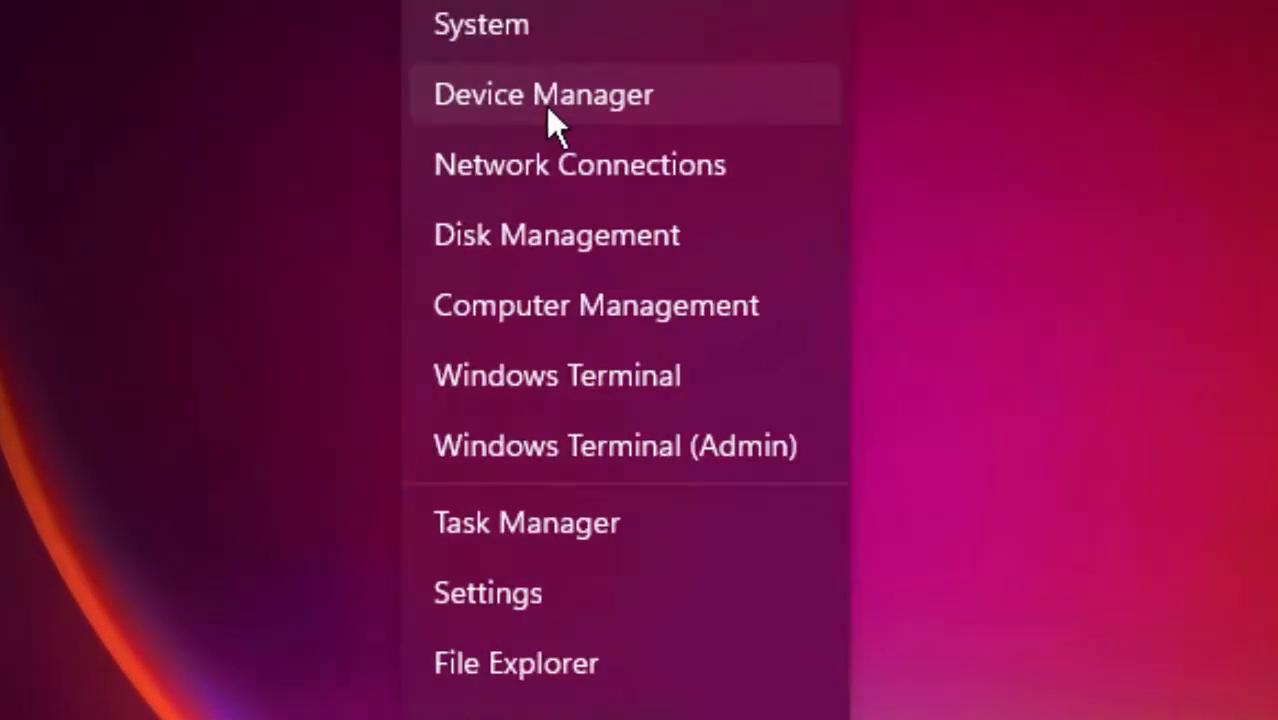
left_click(543, 94)
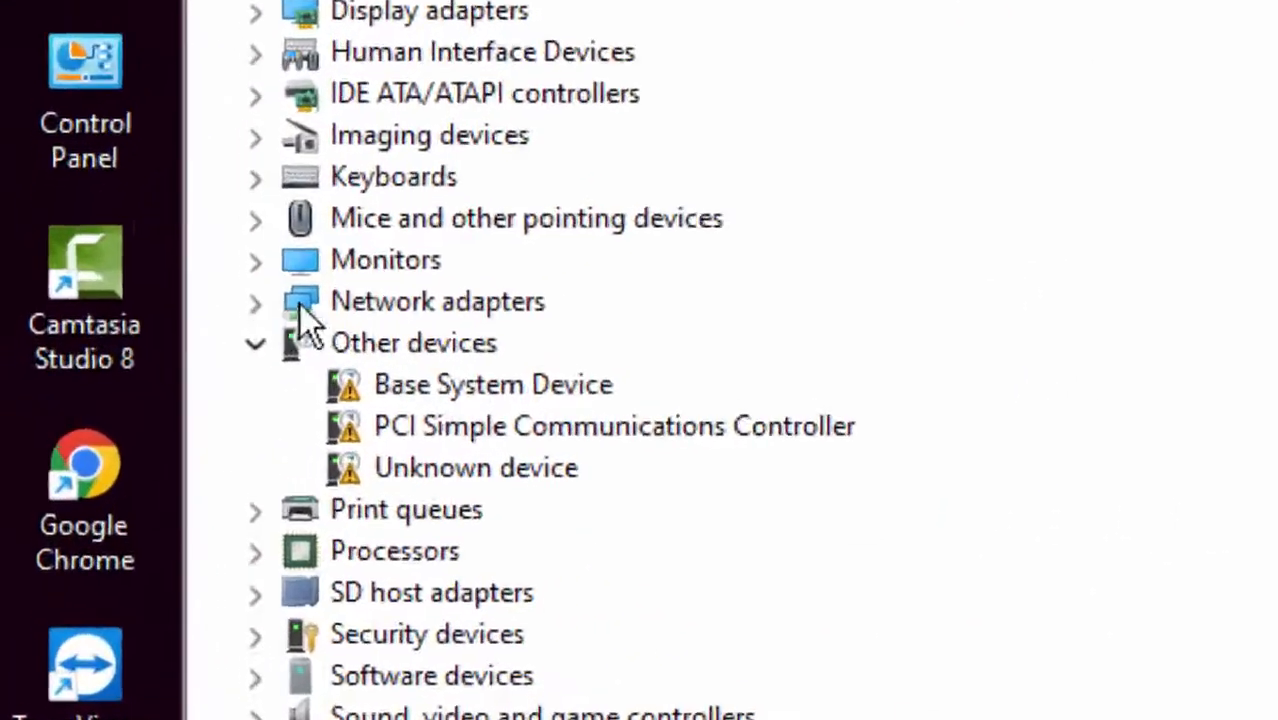
left_click(255, 301)
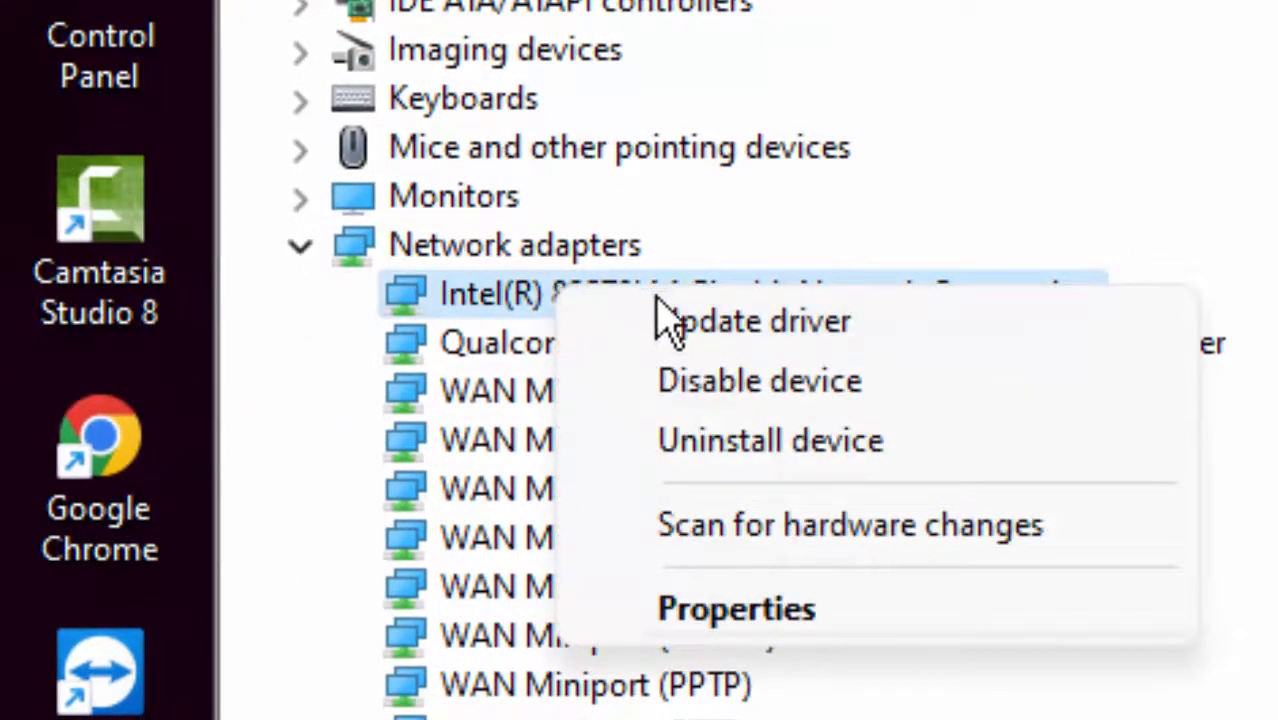
- Update the Intel 82579LM adapter's driver by browsing the computer, then close the wizard
left_click(763, 320)
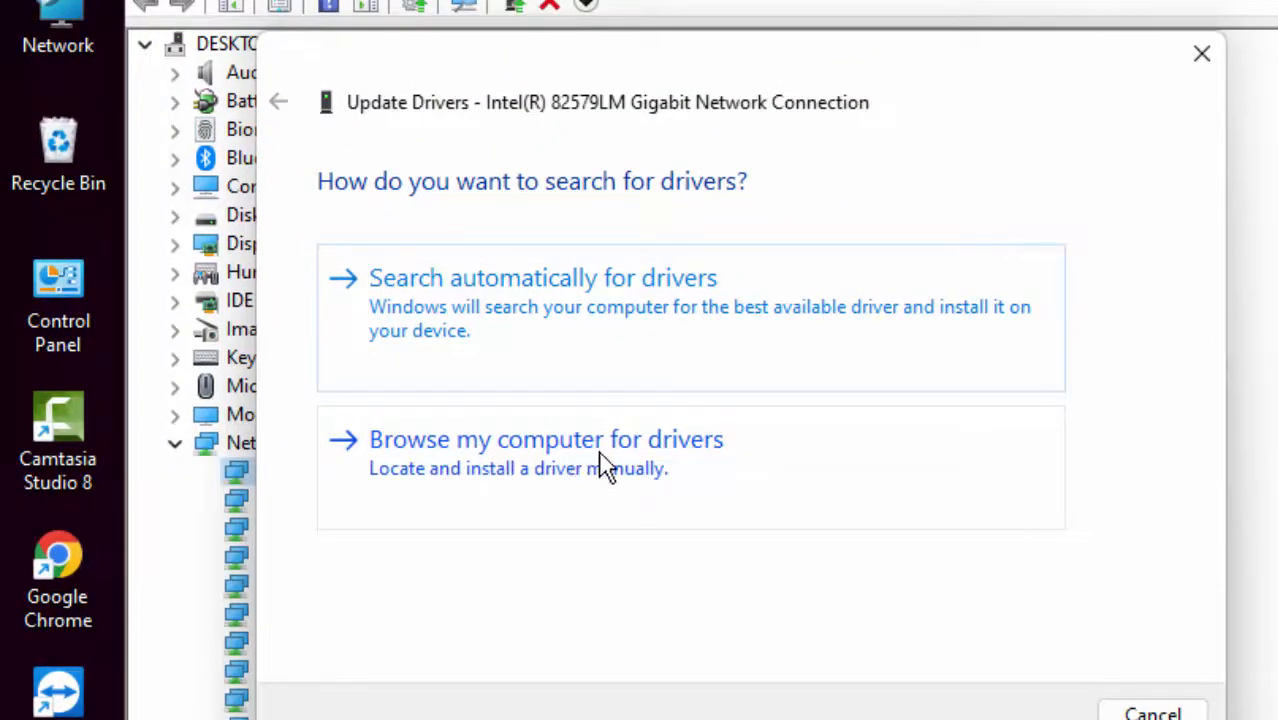
left_click(545, 439)
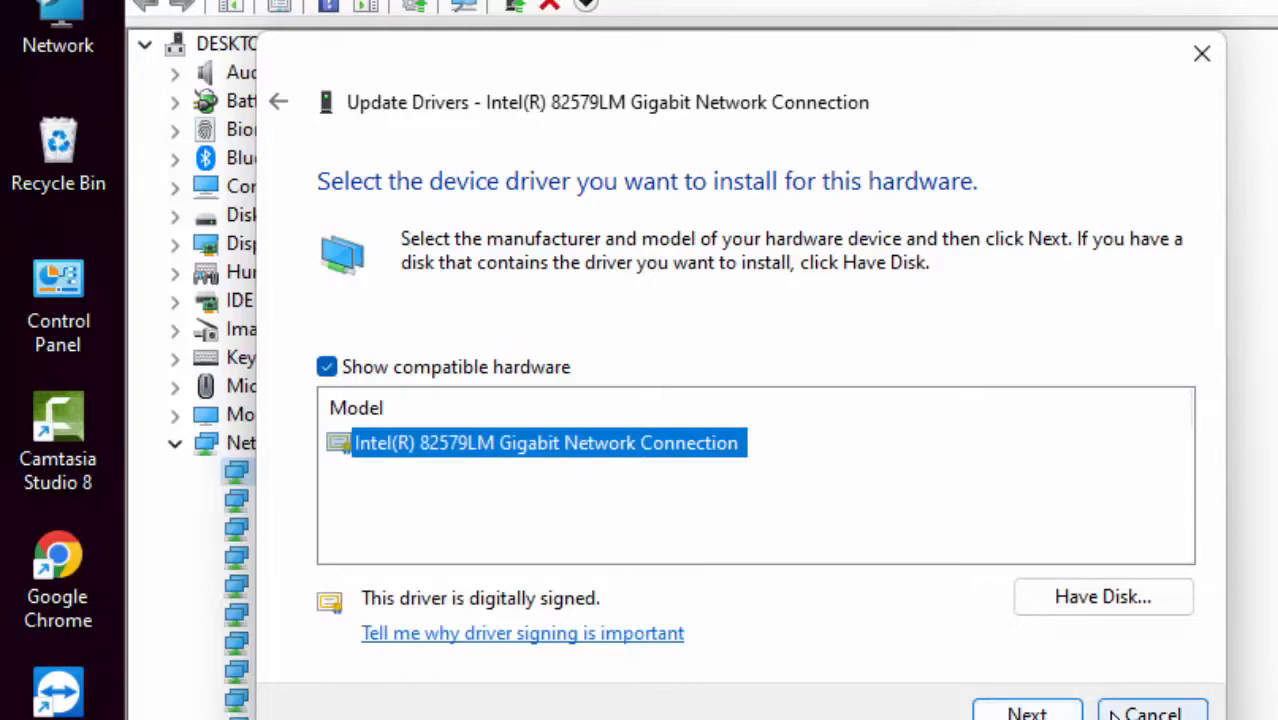
left_click(1151, 712)
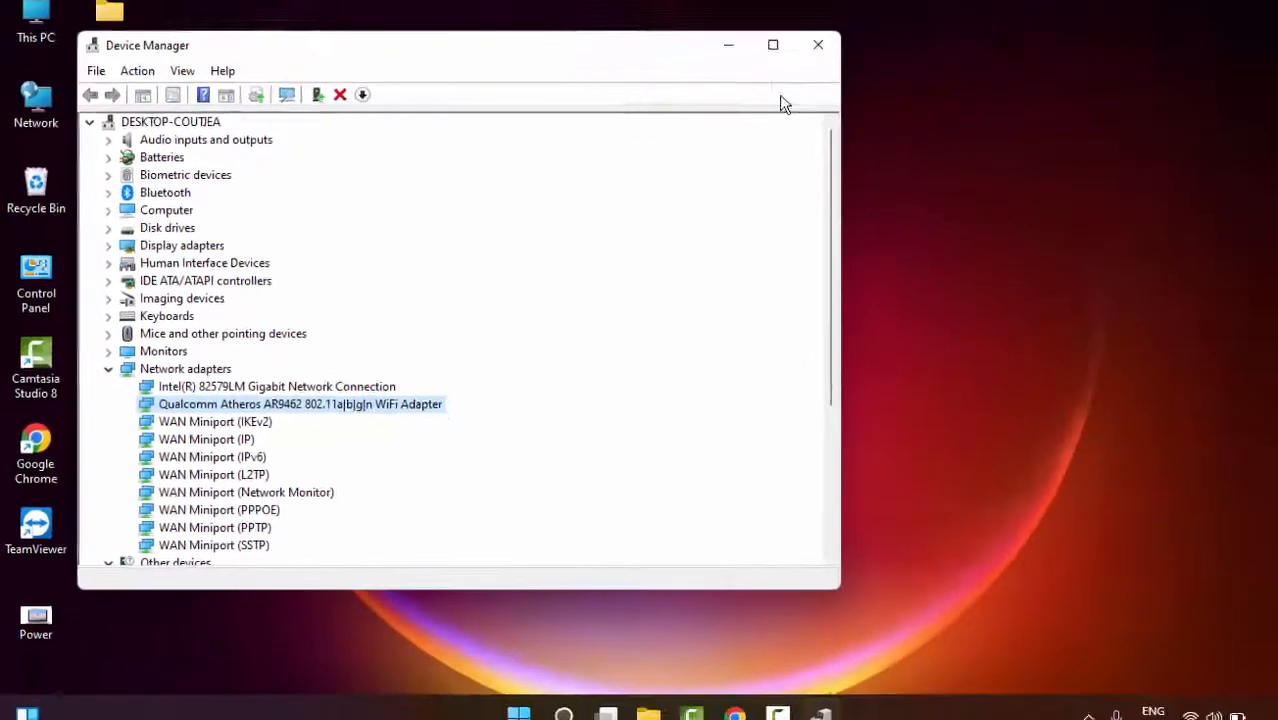
- Close Device Manager and cancel the Shut Down Windows dialog, leaving the desktop clear
left_click(817, 45)
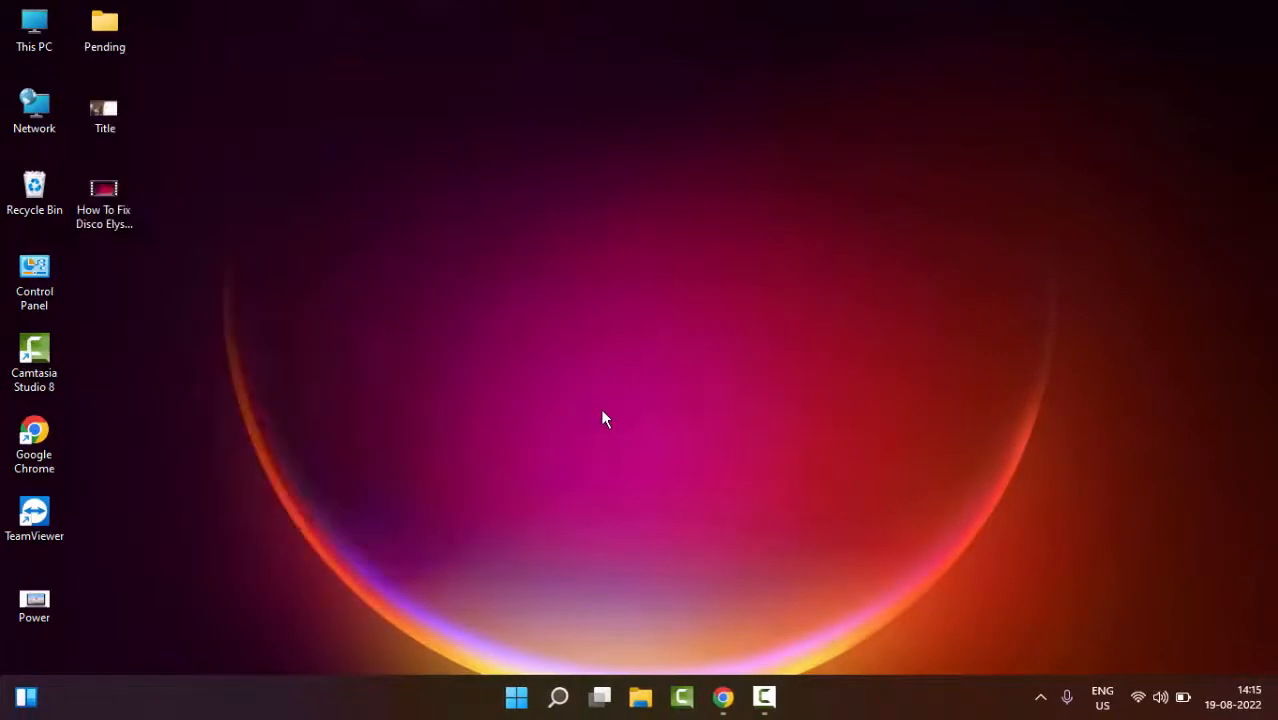
key("Alt+F4")
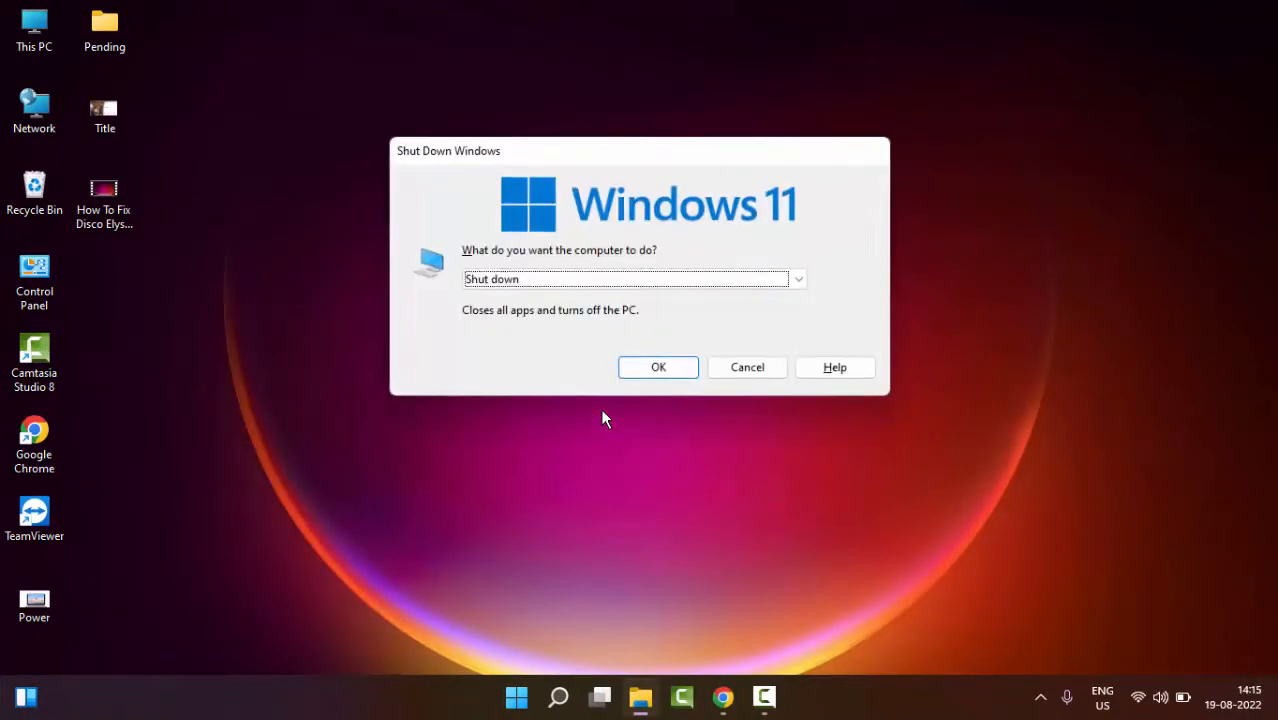
left_click(747, 367)
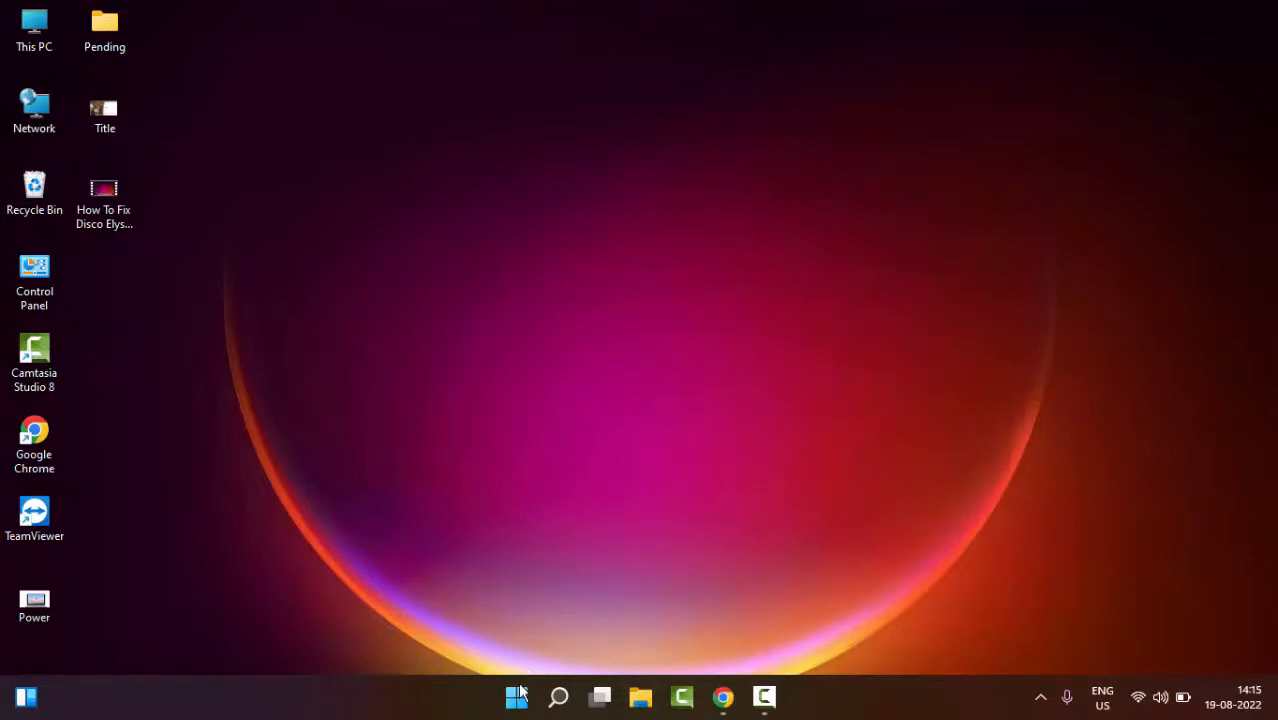
- Search the Start menu for Command Prompt and run it as administrator
left_click(517, 697)
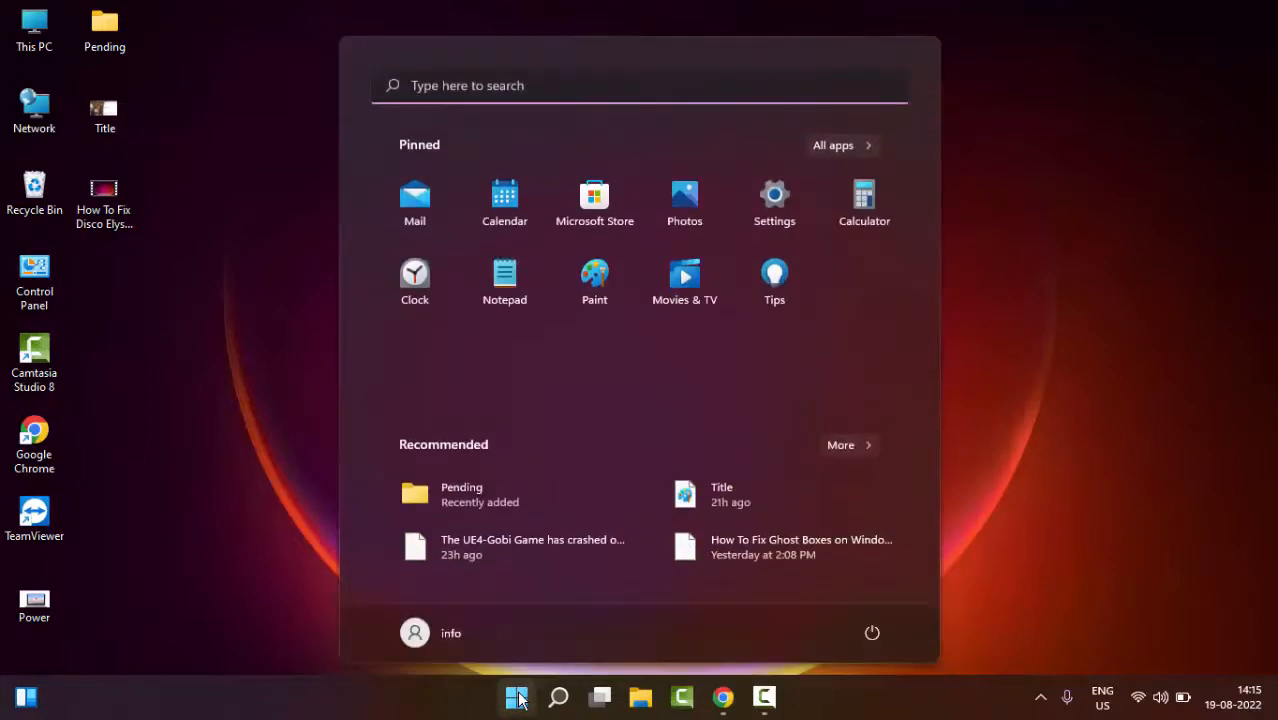
type("command prompt")
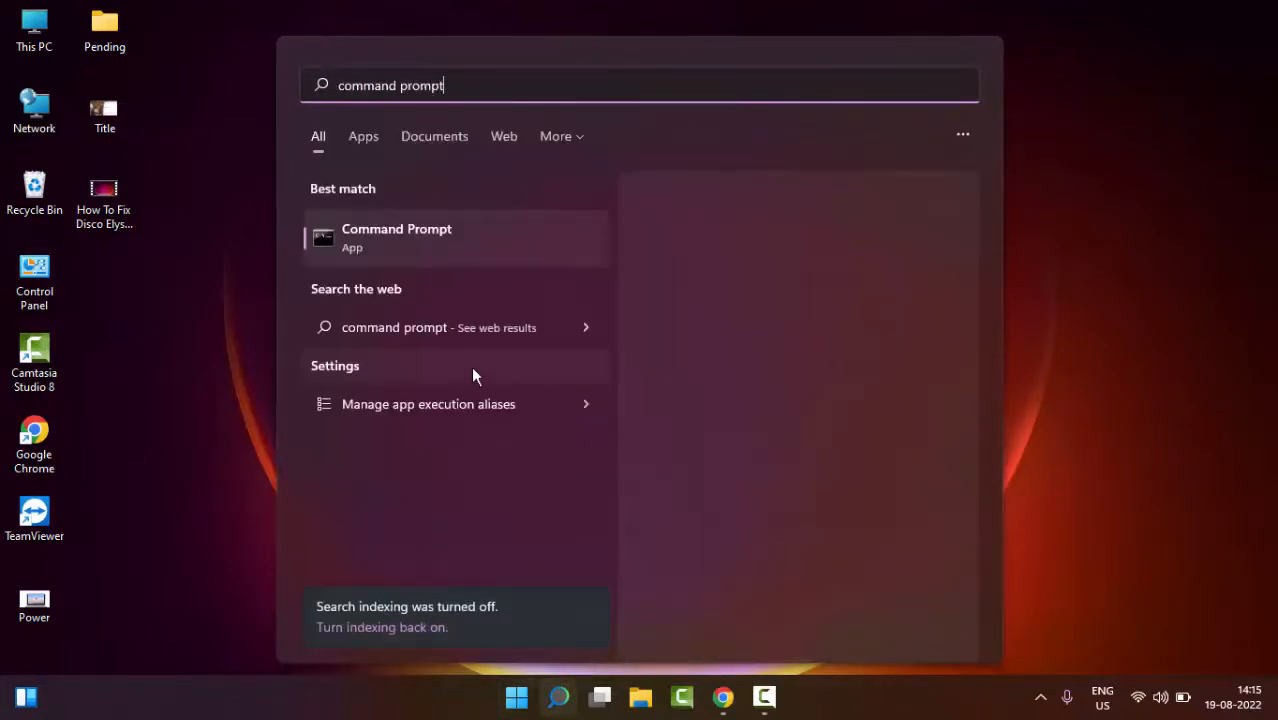
left_click(396, 237)
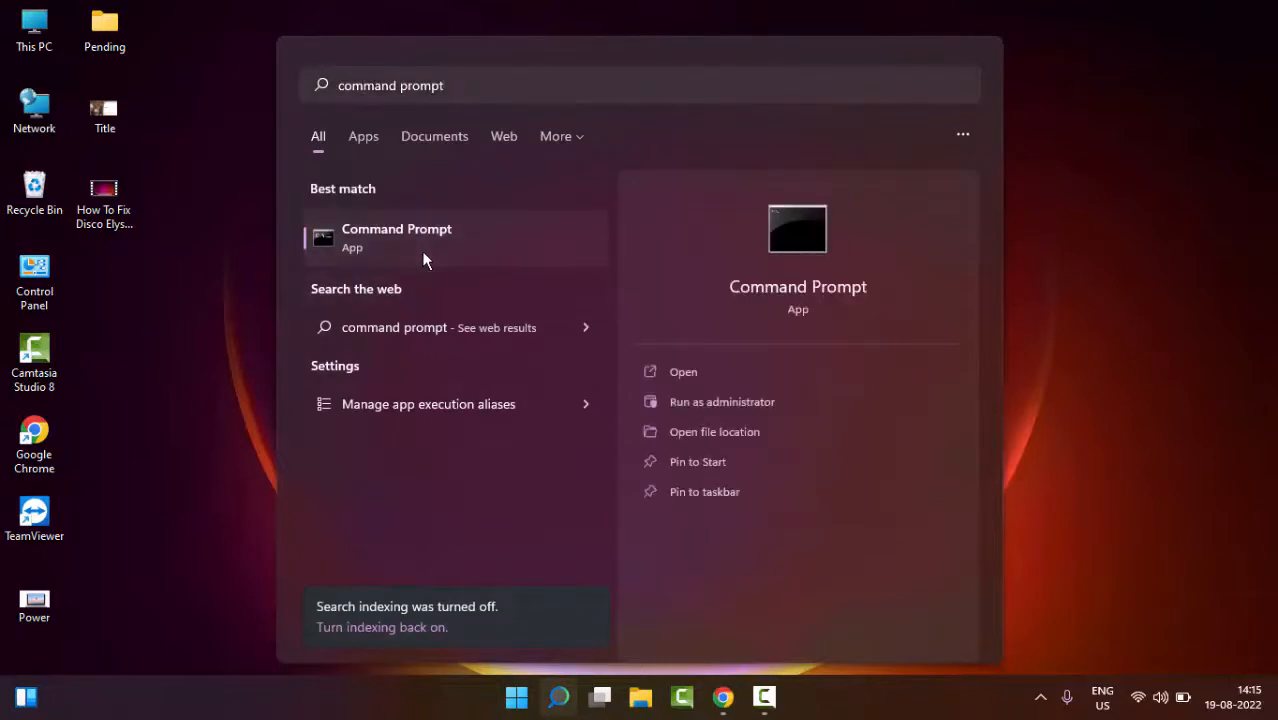
right_click(396, 238)
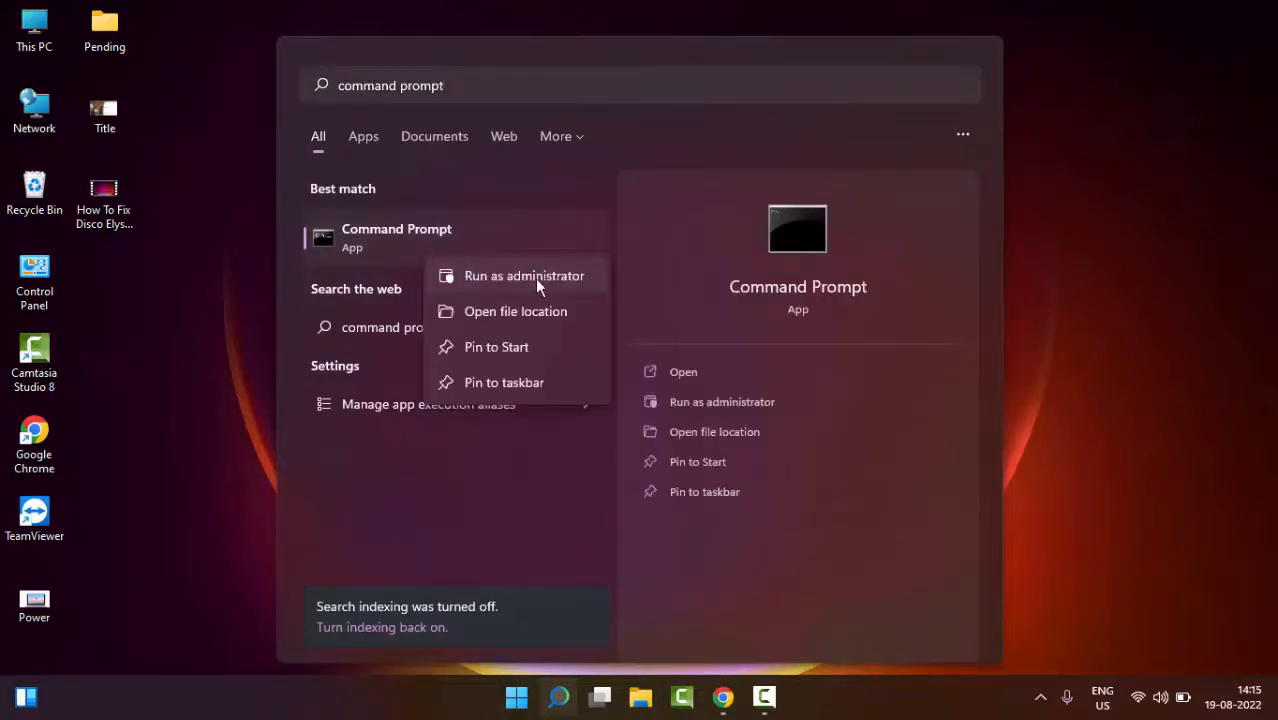
left_click(524, 275)
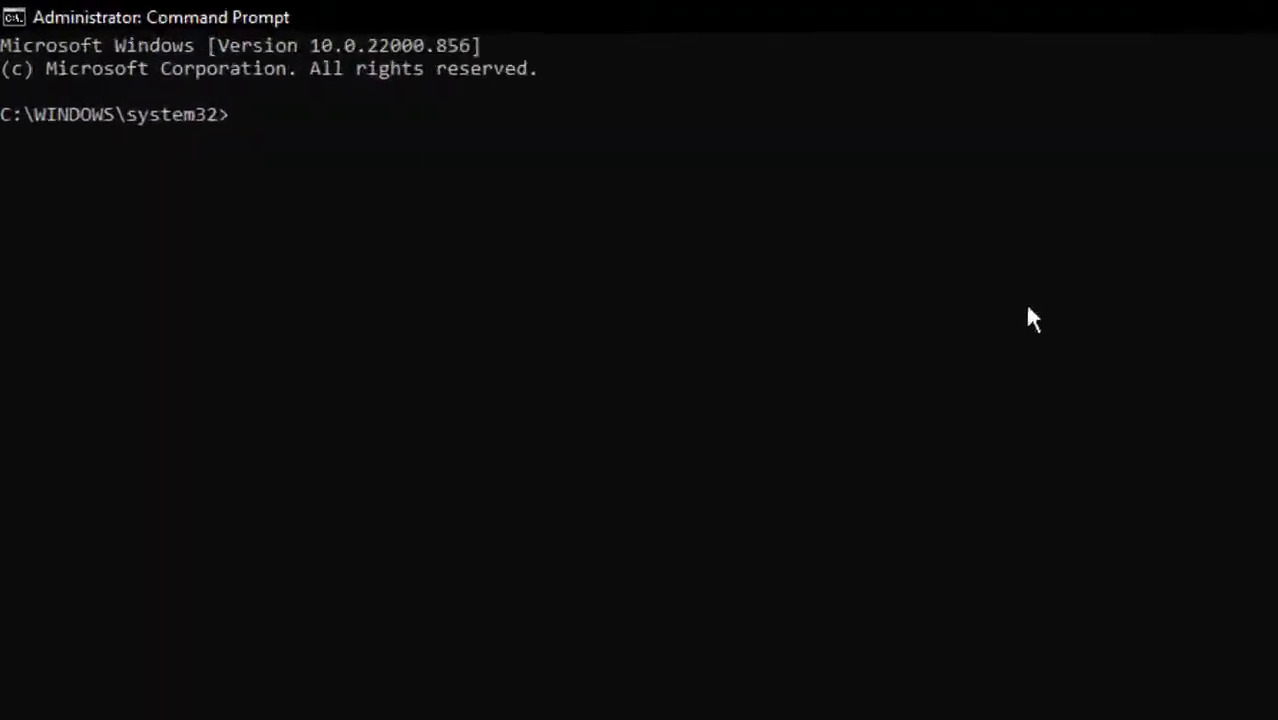
- Run ipconfig /release and ipconfig /flushdns to drop the IP and clear DNS cache
type("ipconfig")
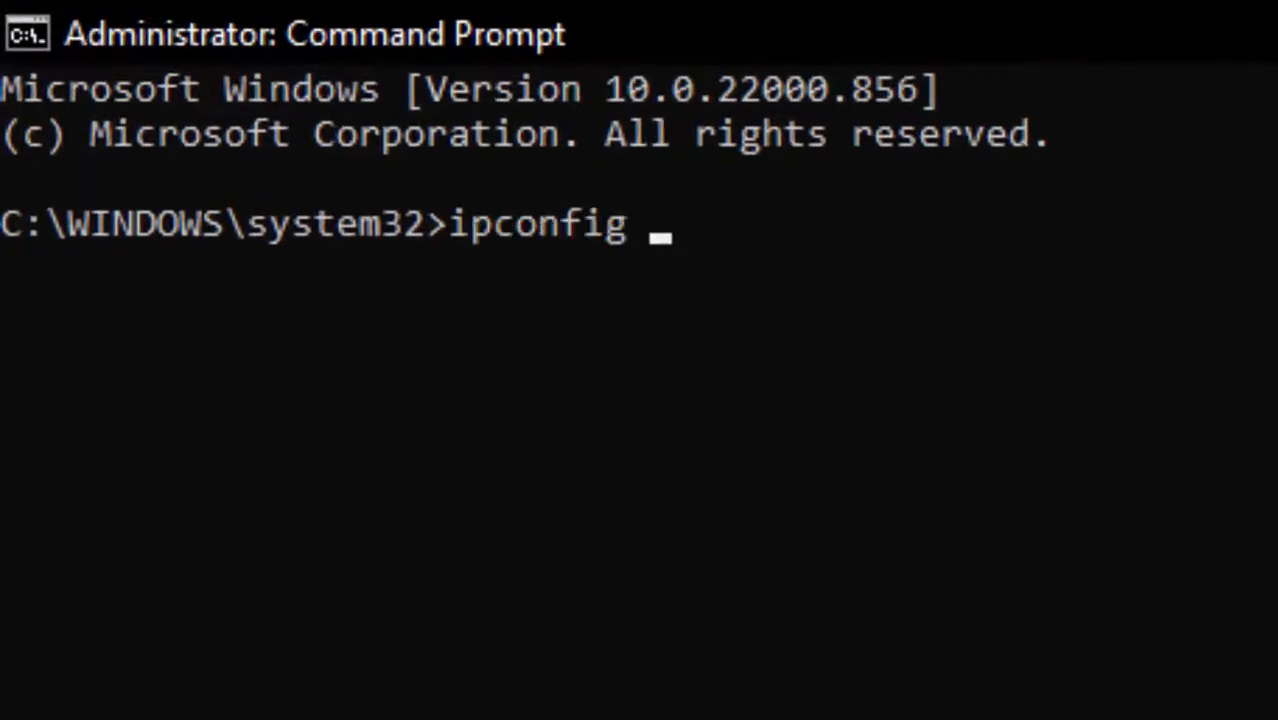
type("/release")
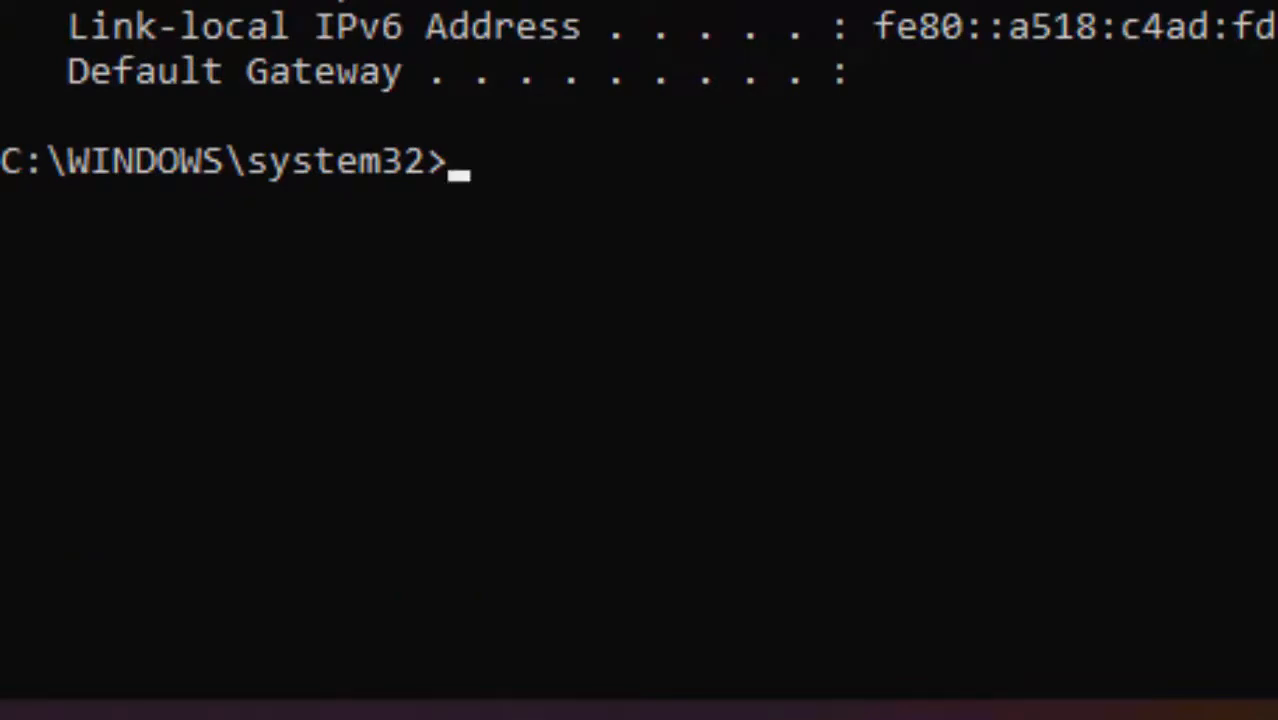
type("ipconfig /fl")
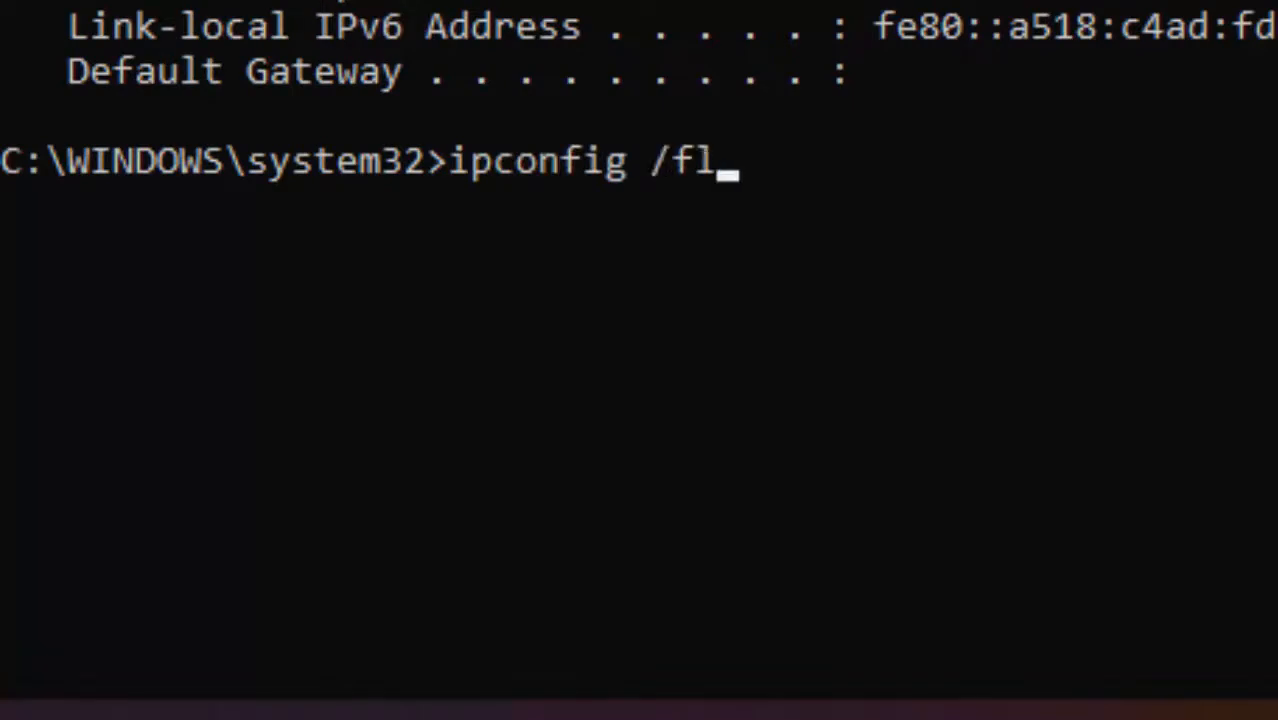
type("ushdns")
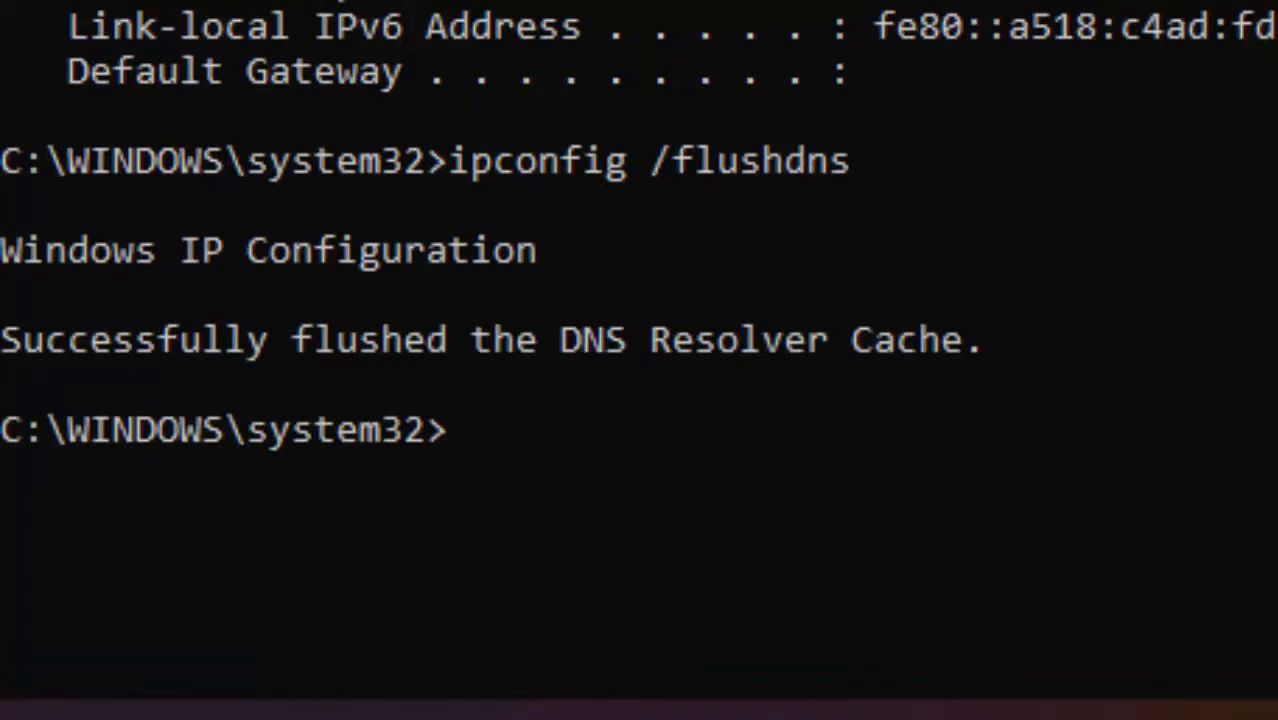
- Run ipconfig /renew and netsh winsock reset
type("ipconfig")
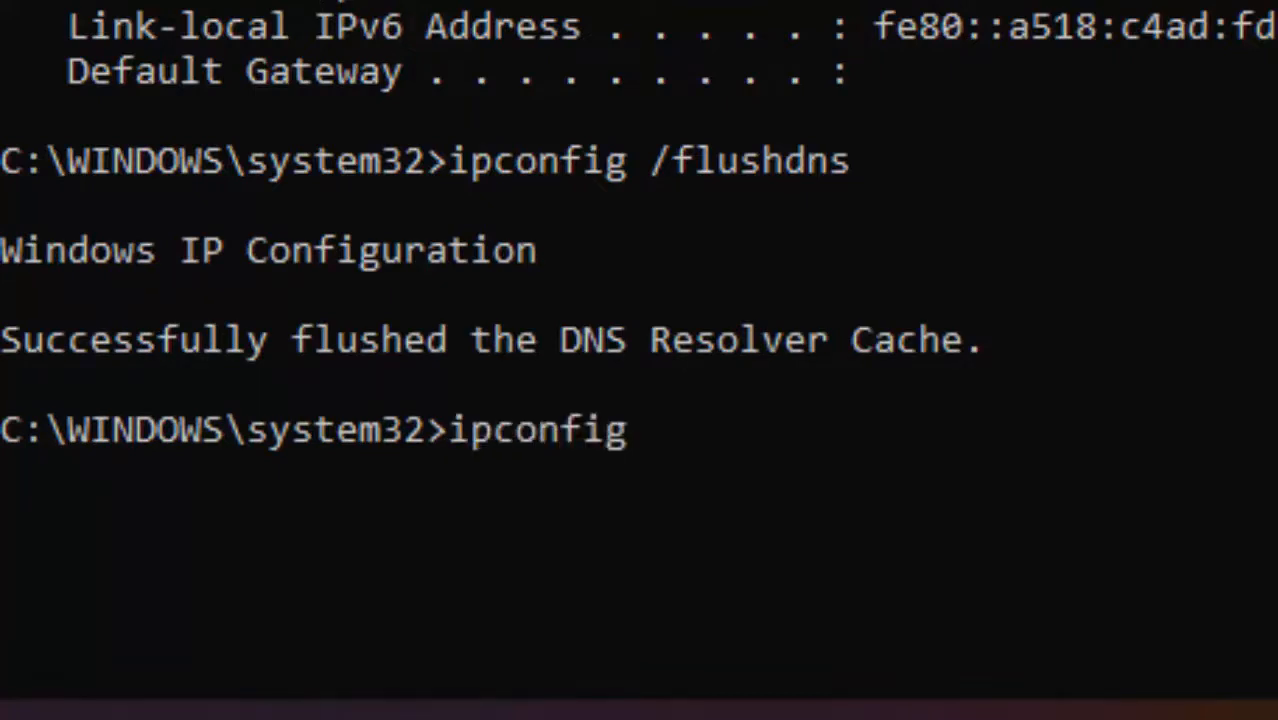
type("/rene")
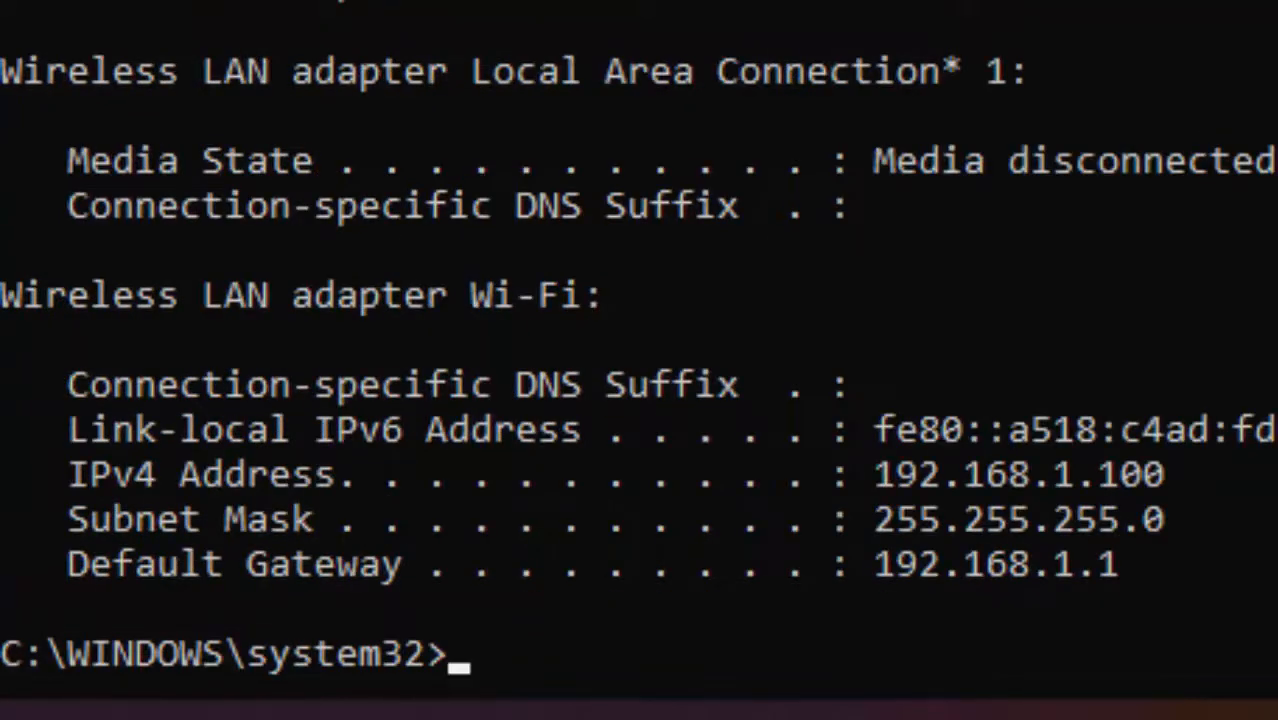
type("netsh wins")
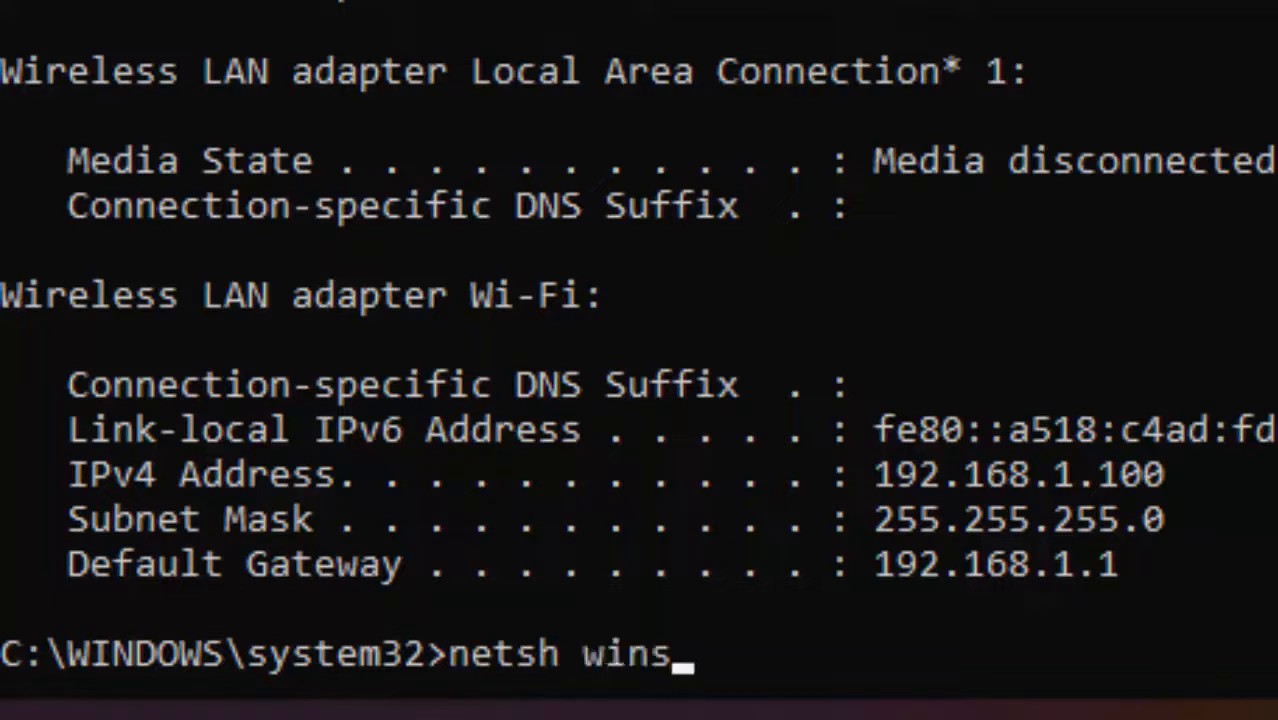
type("cok res")
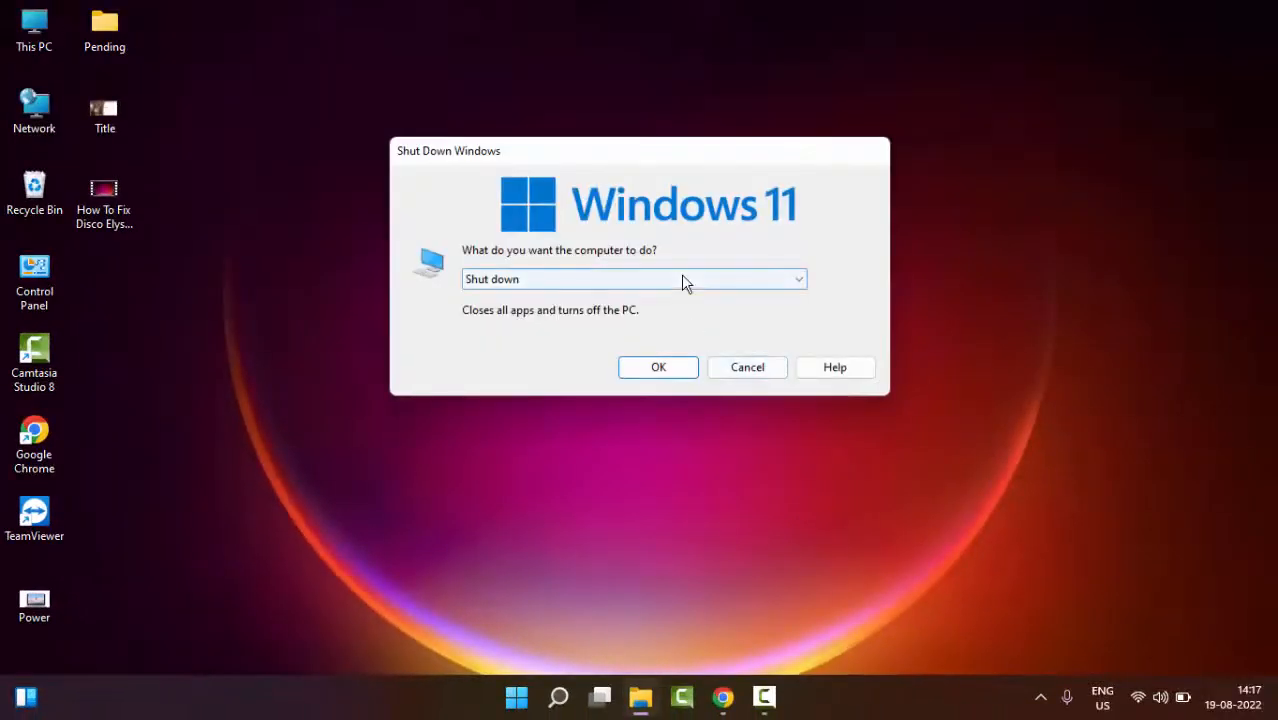
- Open the Shut Down Windows power options list to choose Restart
left_click(634, 279)
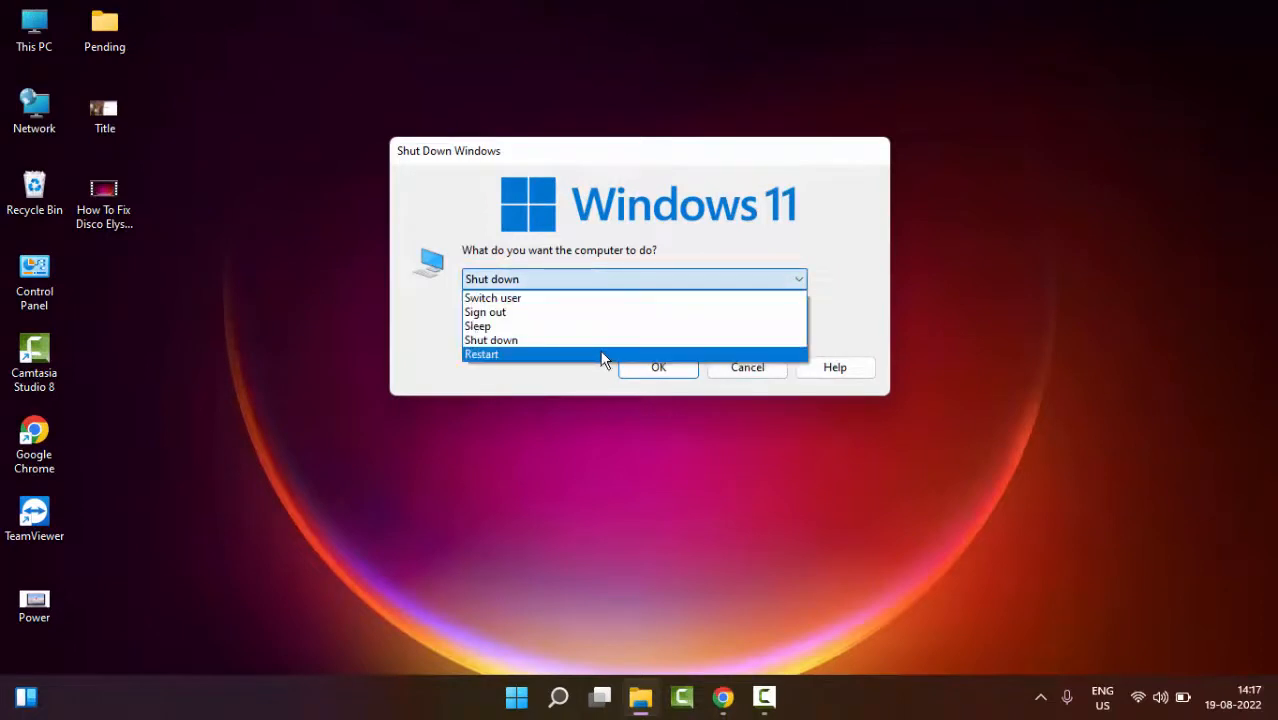